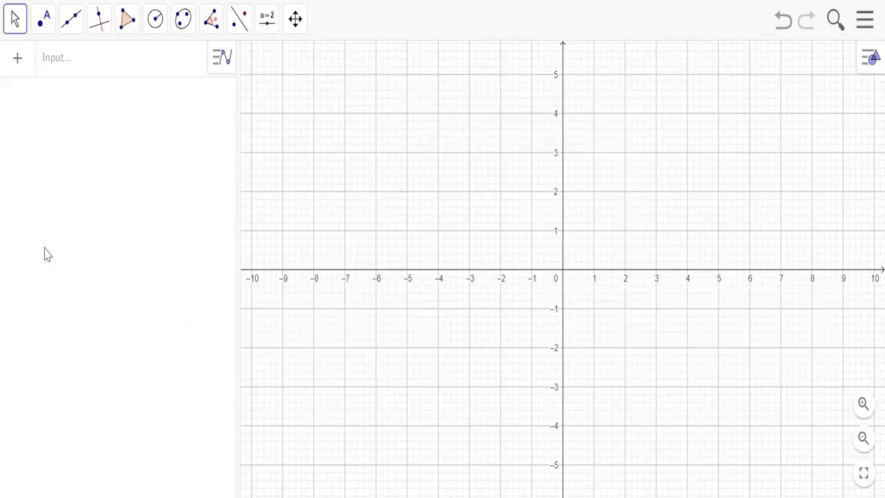
pyautogui.moveTo(138, 240)
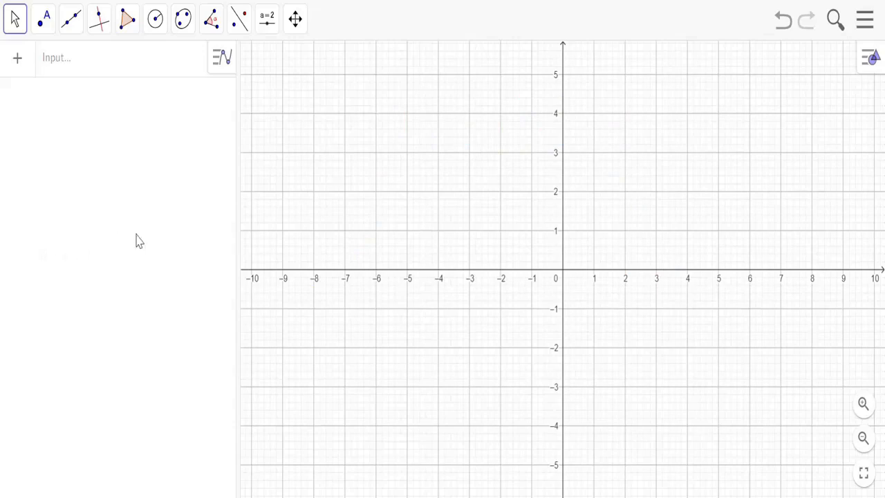
pyautogui.moveTo(172, 103)
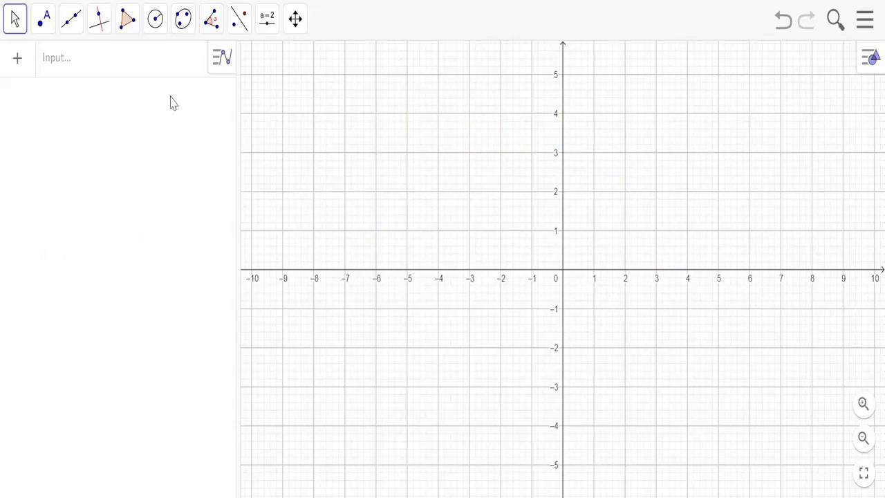
# Step: Select the Circle: Center & Radius tool from the circle tool group
pyautogui.click(154, 18)
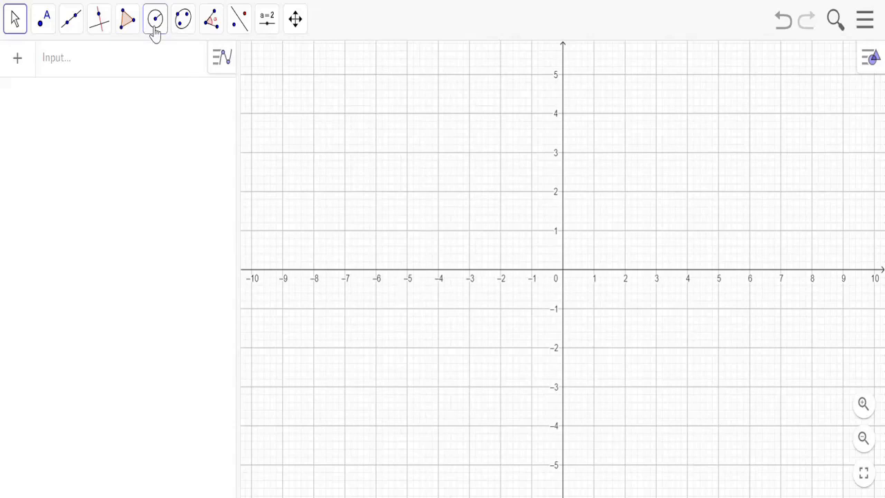
pyautogui.click(154, 18)
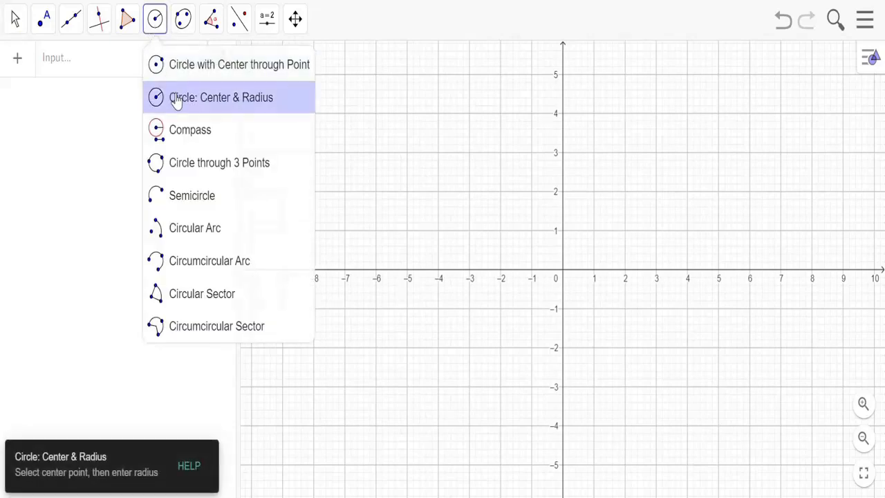
pyautogui.click(221, 97)
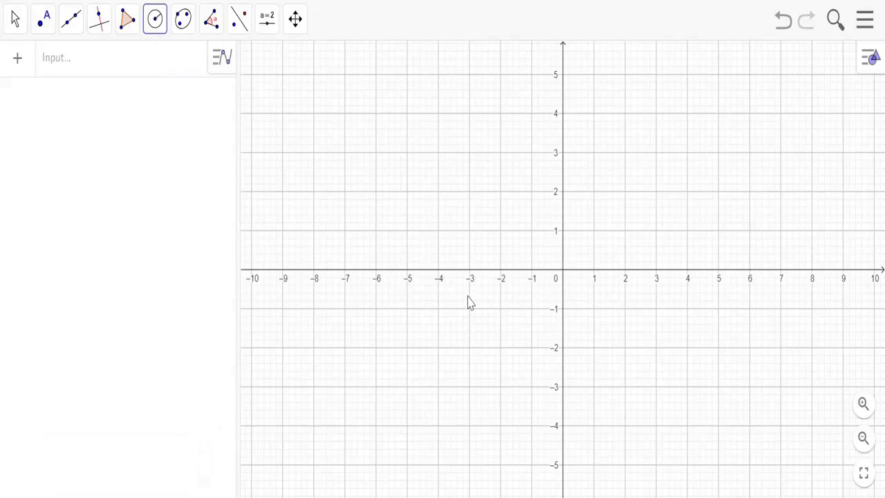
pyautogui.moveTo(564, 277)
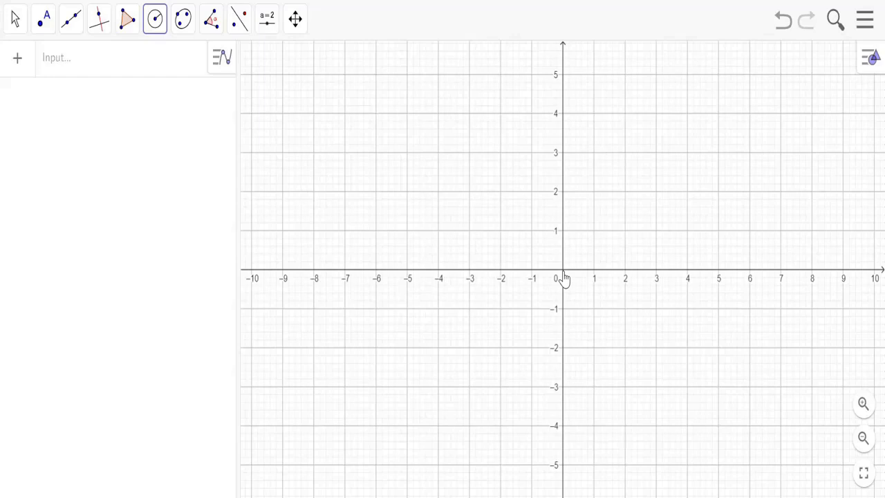
# Step: Place centre A at the origin and give circle c a radius of 3
pyautogui.click(562, 278)
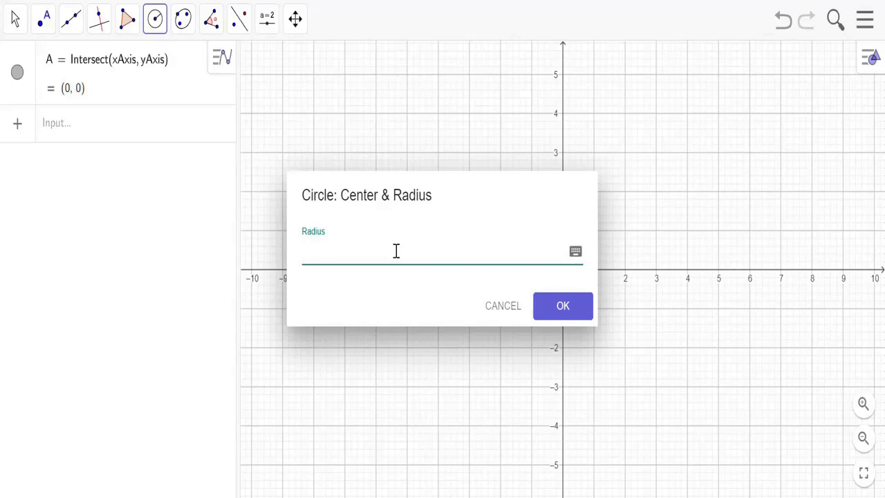
pyautogui.click(562, 305)
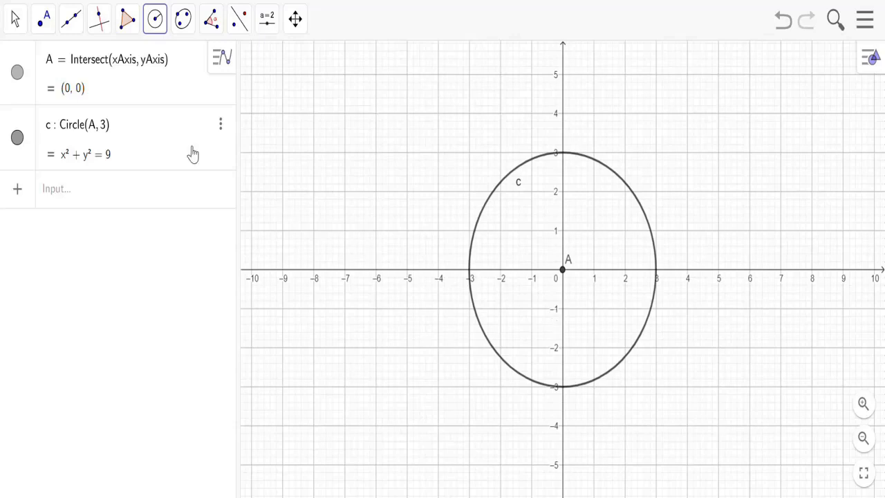
pyautogui.moveTo(310, 196)
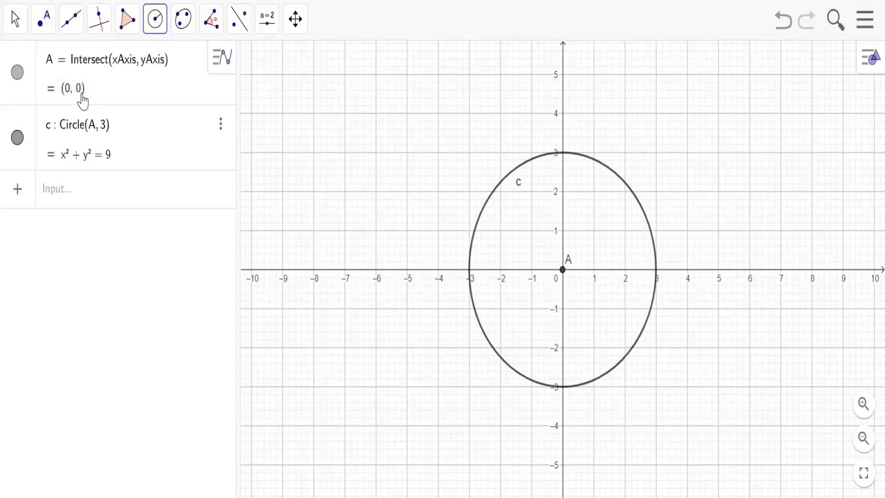
pyautogui.moveTo(93, 164)
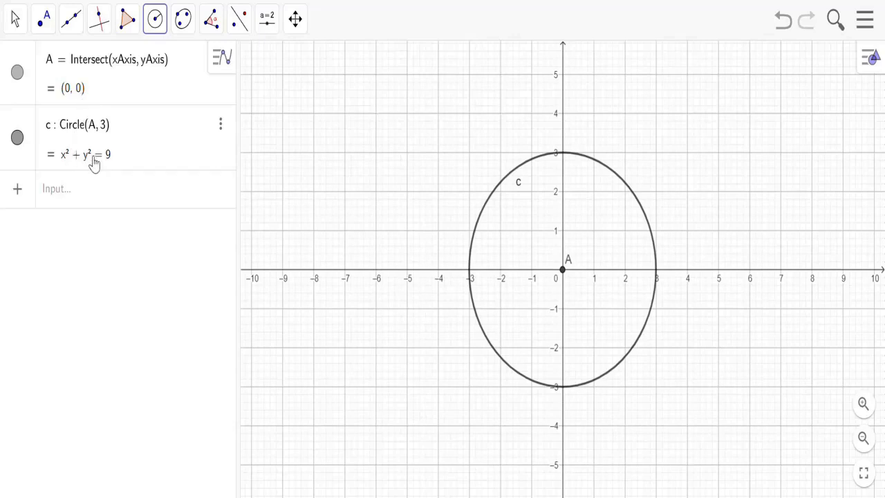
pyautogui.moveTo(348, 258)
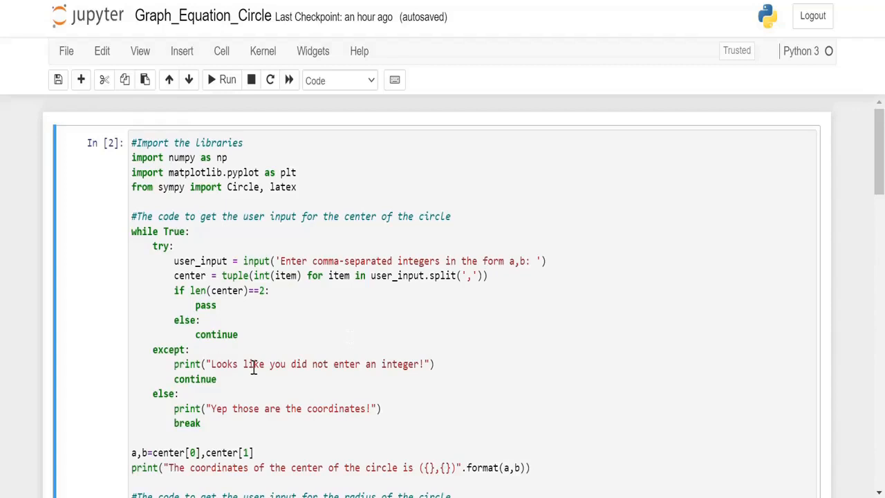
pyautogui.moveTo(273, 309)
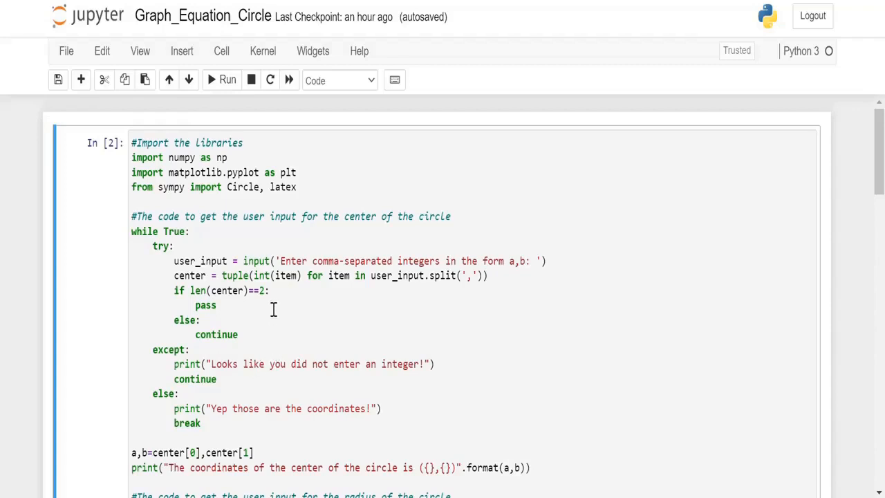
pyautogui.moveTo(273, 334)
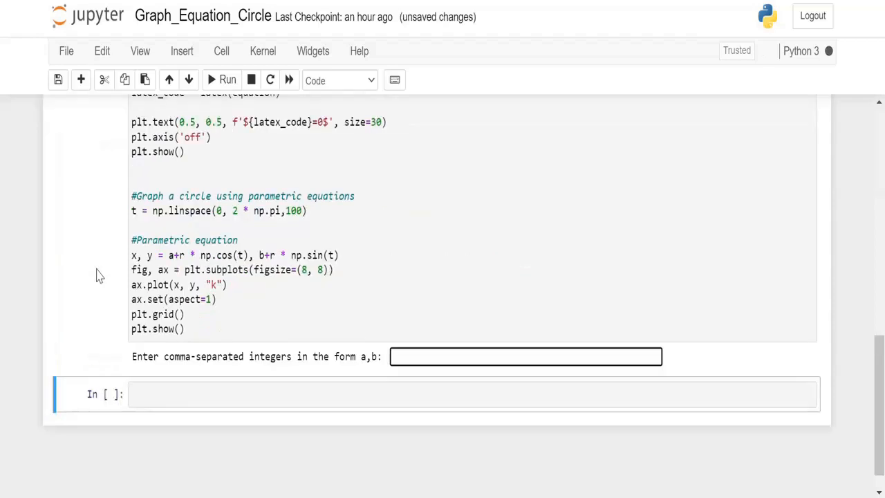
# Step: Enter centre 0,0 and radius 3 at the script's prompts
pyautogui.click(525, 356)
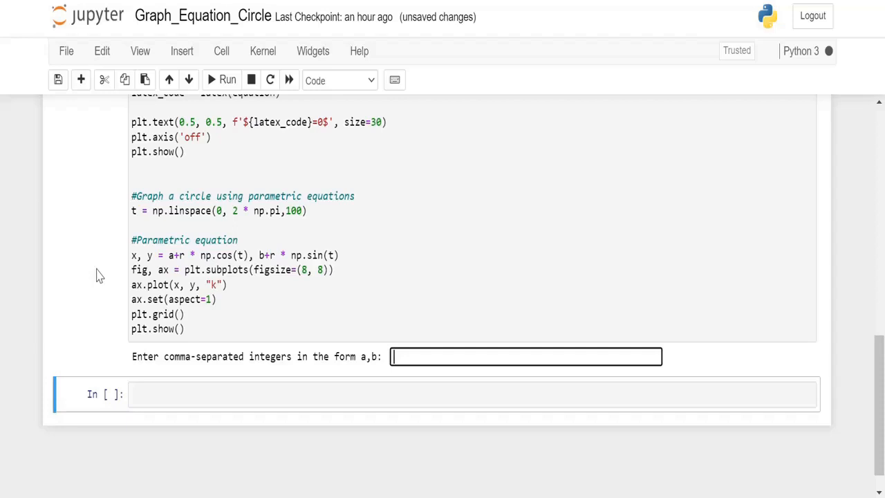
pyautogui.write('0,0')
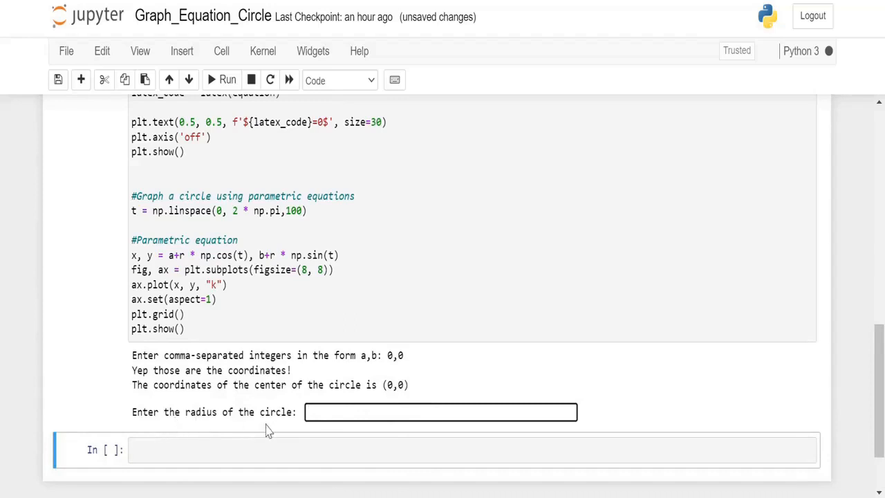
pyautogui.write('3')
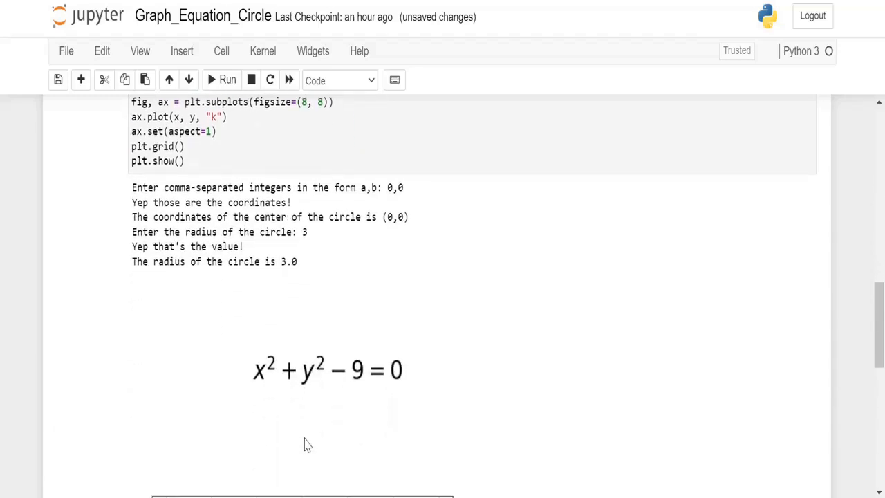
pyautogui.moveTo(305, 389)
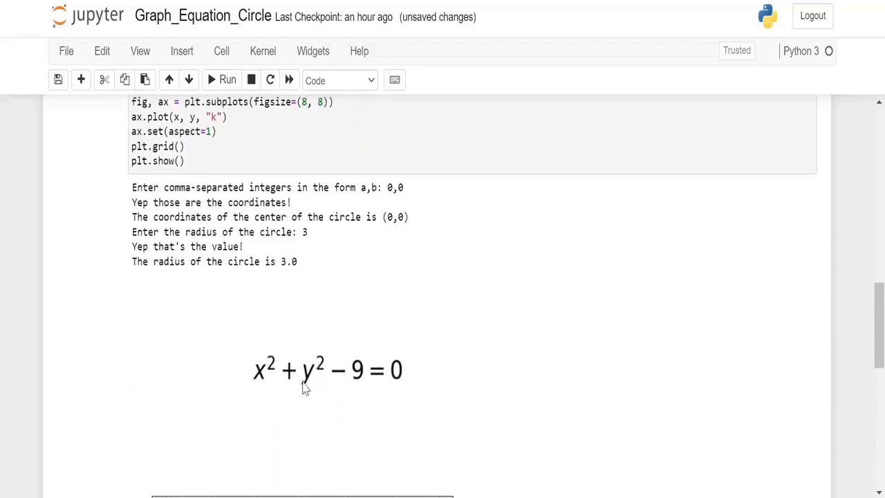
pyautogui.moveTo(365, 385)
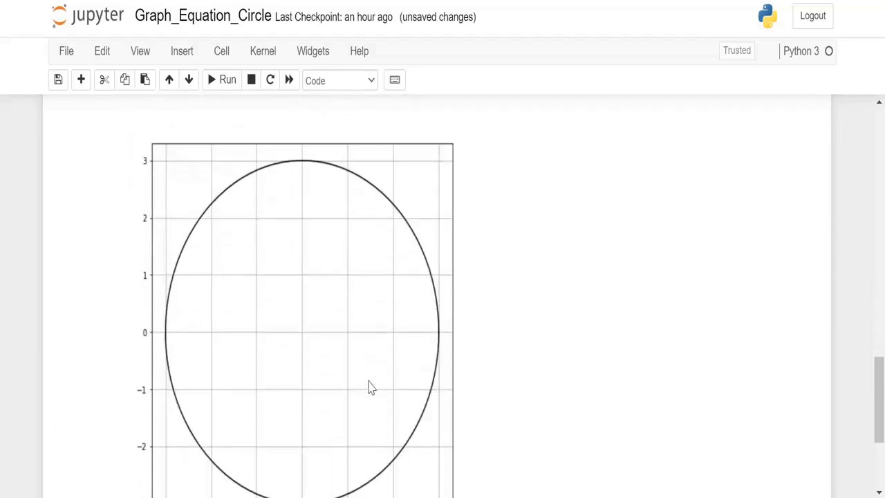
# Step: Scroll down to the matplotlib plot of the radius-3 circle at the origin
pyautogui.scroll(-3)
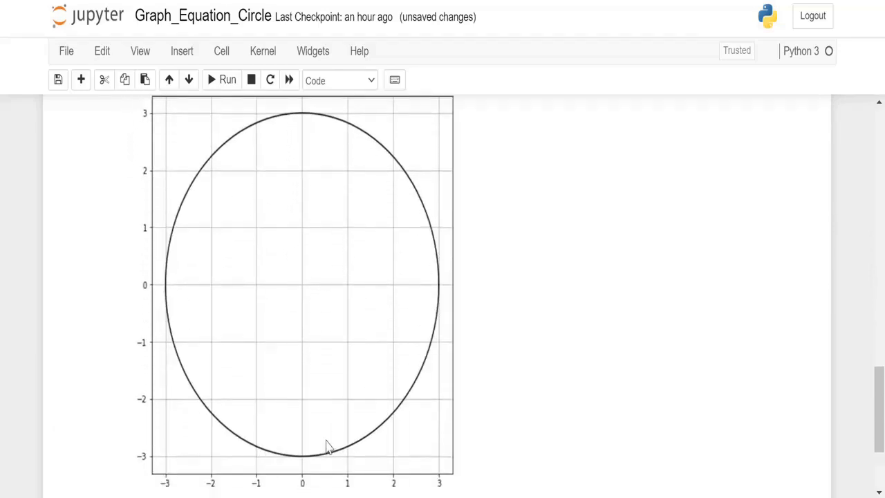